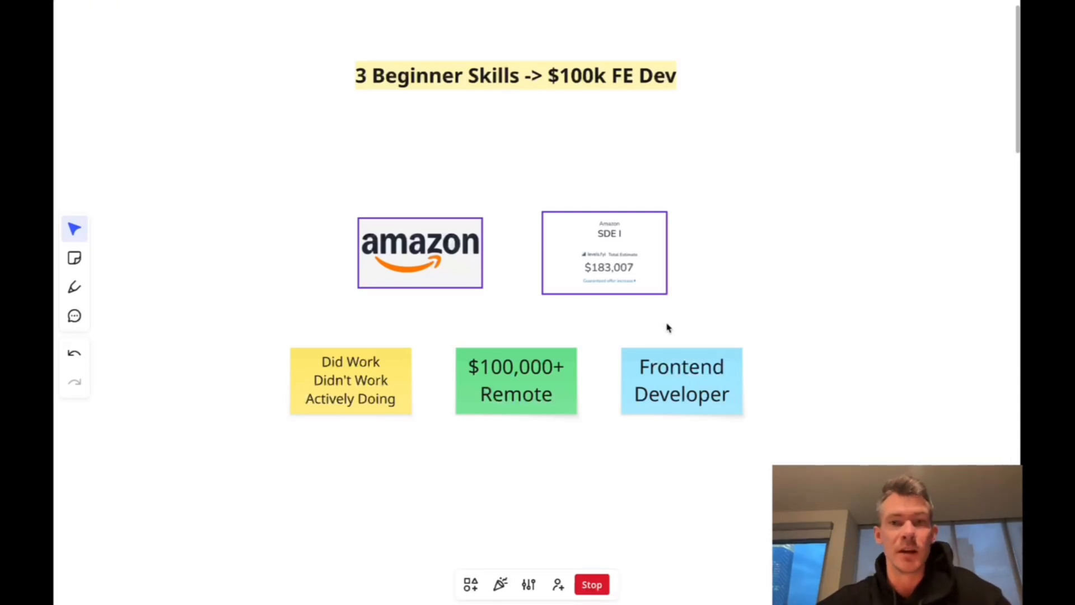
- Scroll down from the title frame with the Amazon and salary notes to the My Background heading
scroll(down, 3)
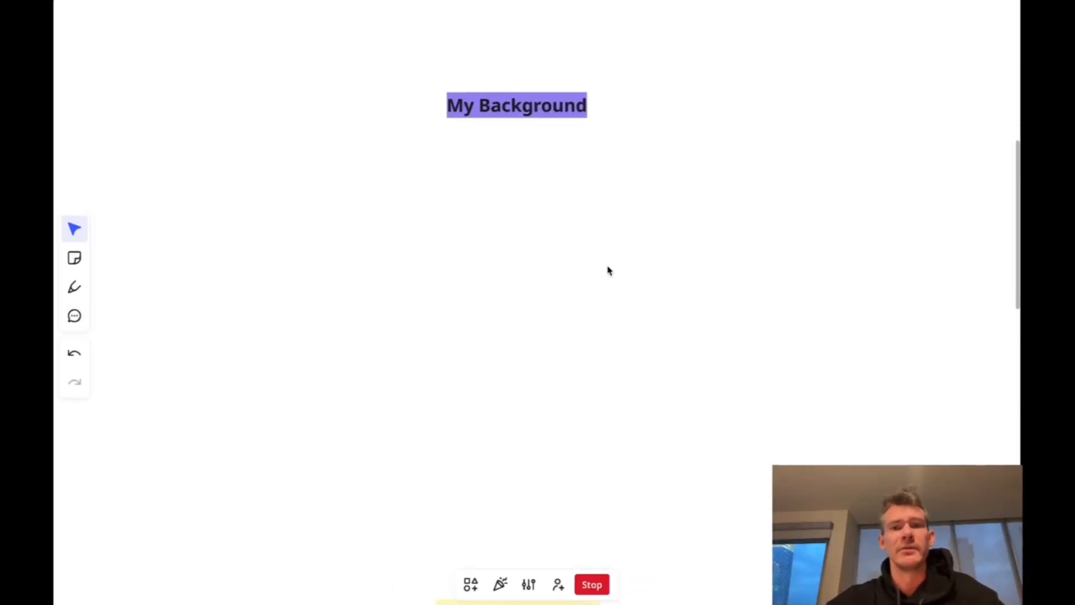
- With the pen, handwrite 'RS → Video Games (All' below the My Background heading
scroll(up, 3)
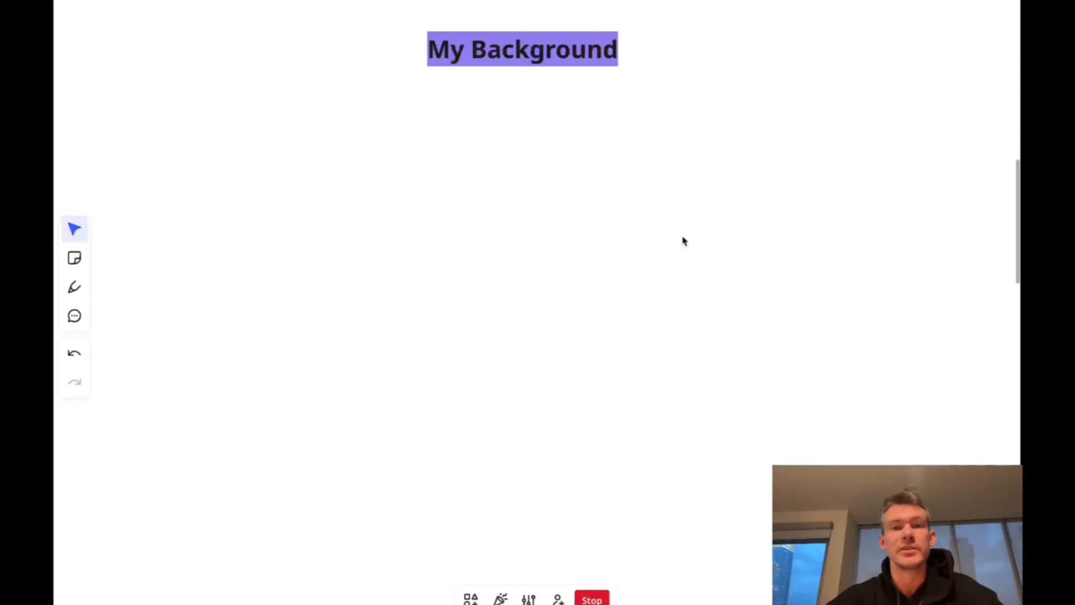
click(74, 287)
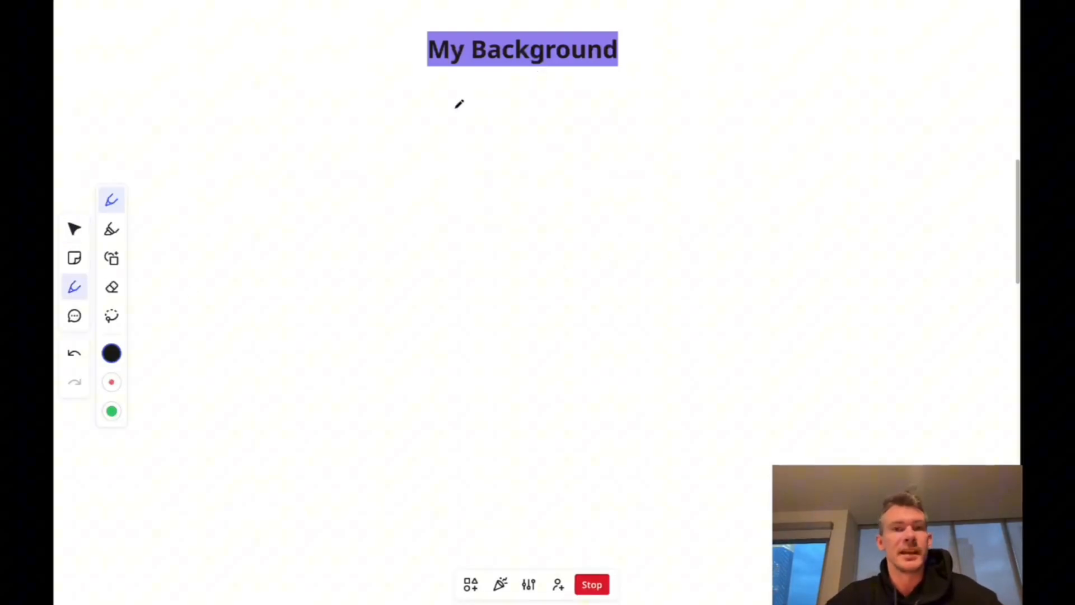
mouse_move(58, 151)
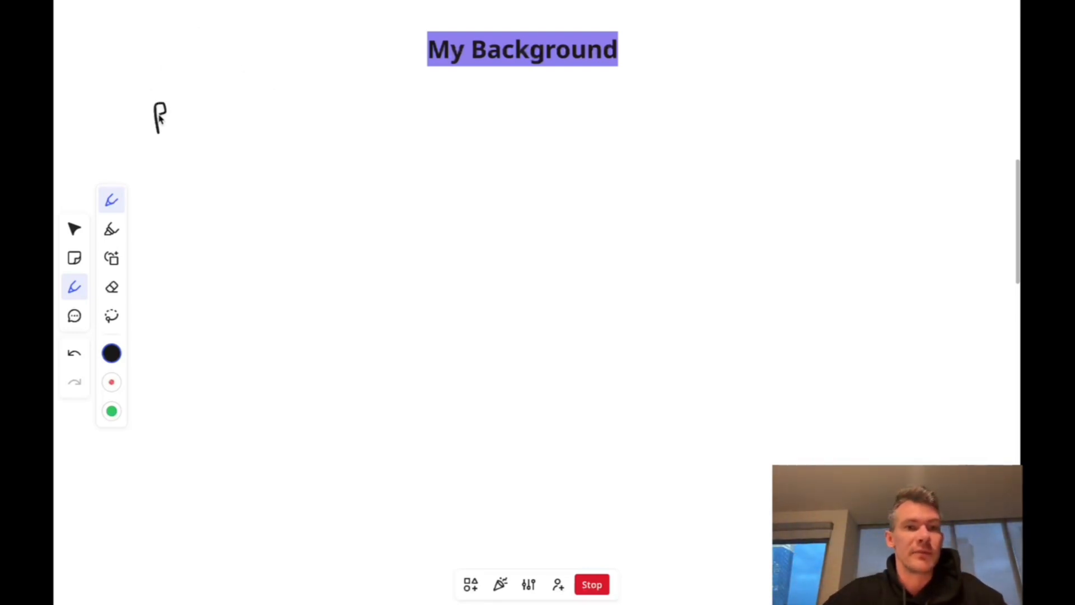
drag(150, 113, 230, 110)
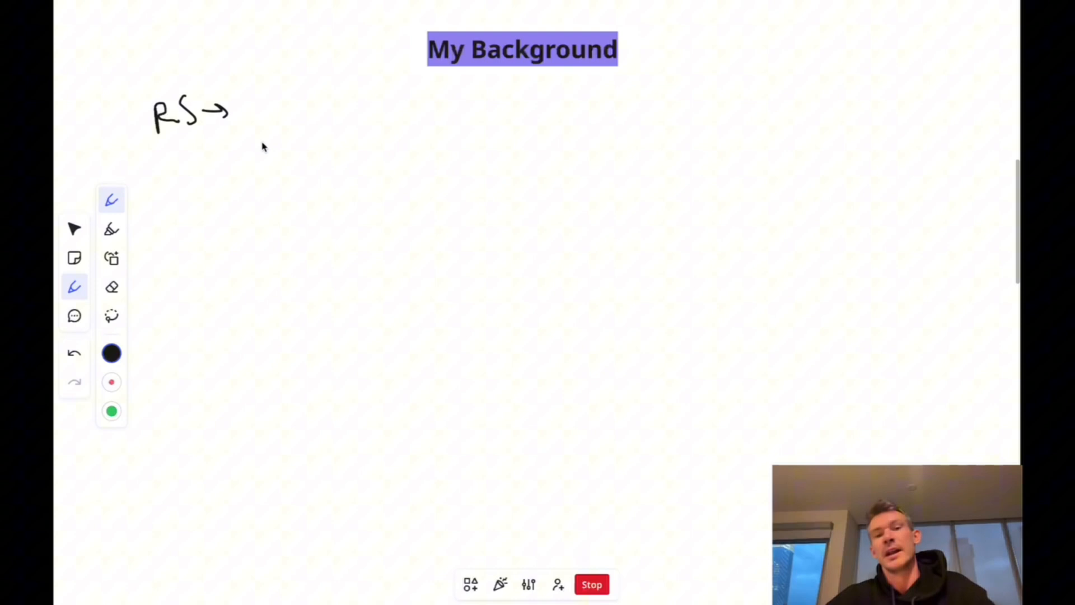
mouse_move(419, 191)
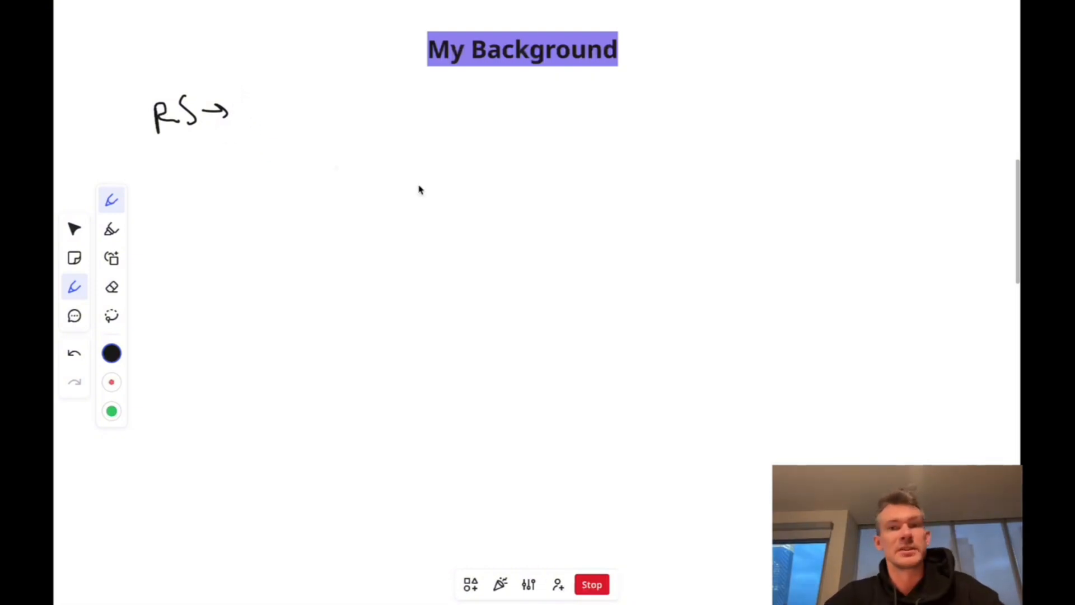
mouse_move(326, 147)
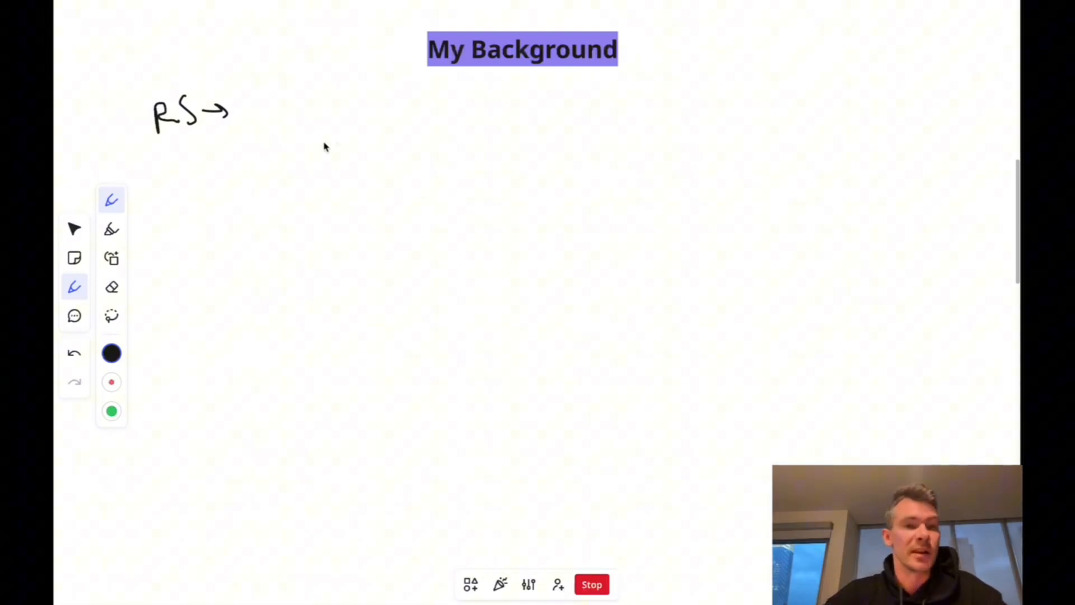
drag(244, 113, 349, 120)
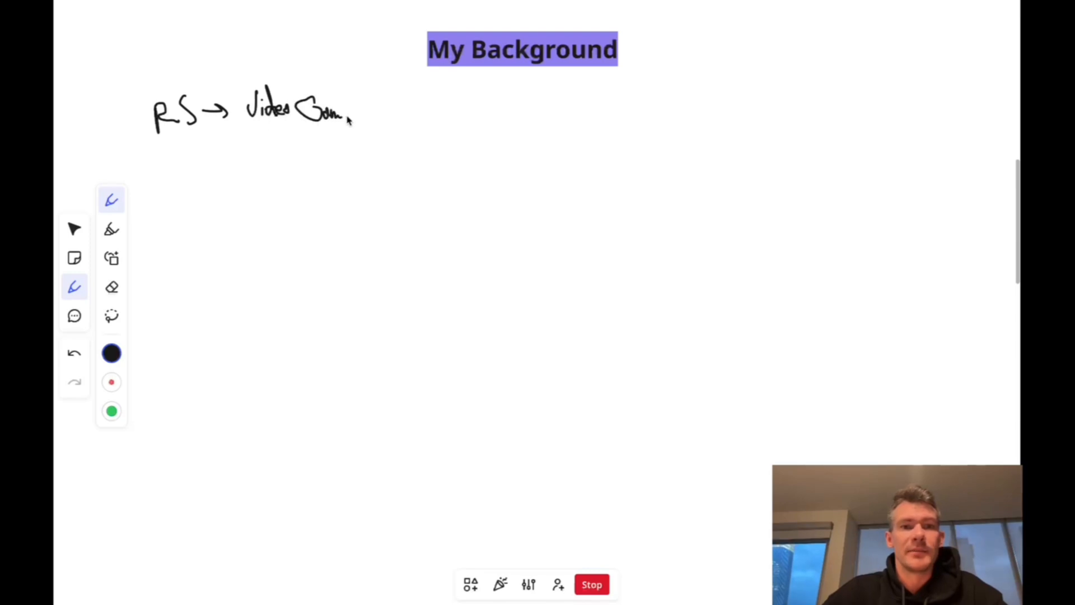
drag(342, 113, 370, 119)
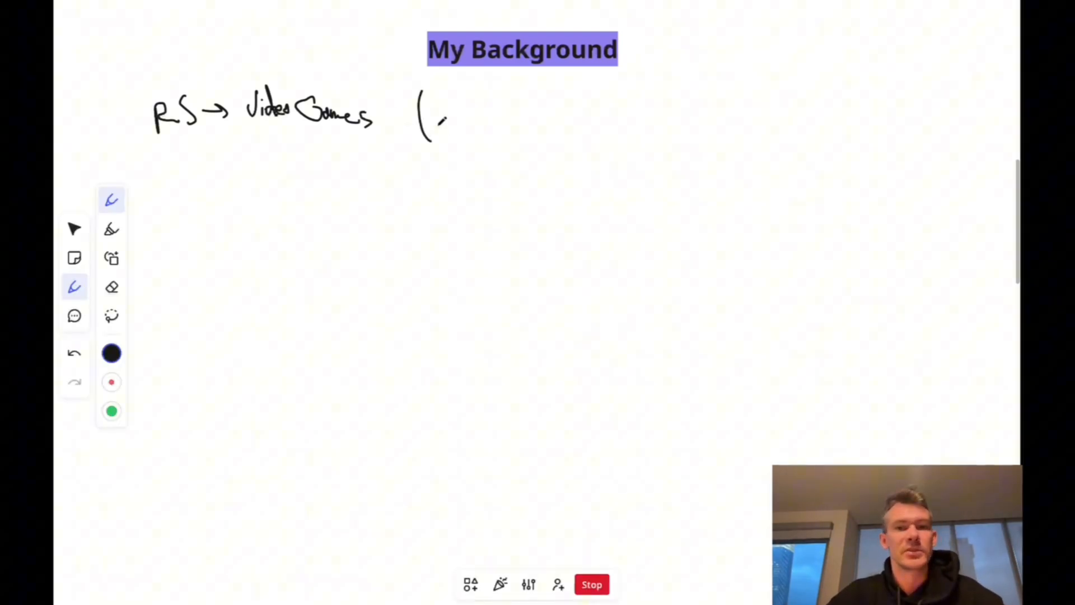
drag(439, 120, 467, 120)
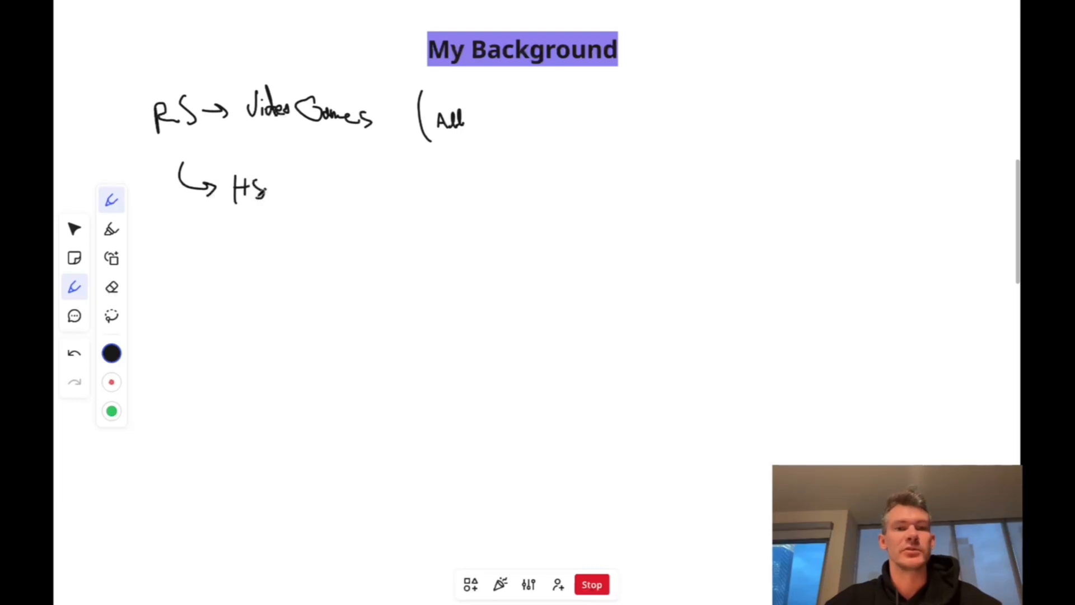
- Add '→ HTML/CSS' after HS and complete the '(All 12-16 hr)' note
drag(274, 188, 322, 189)
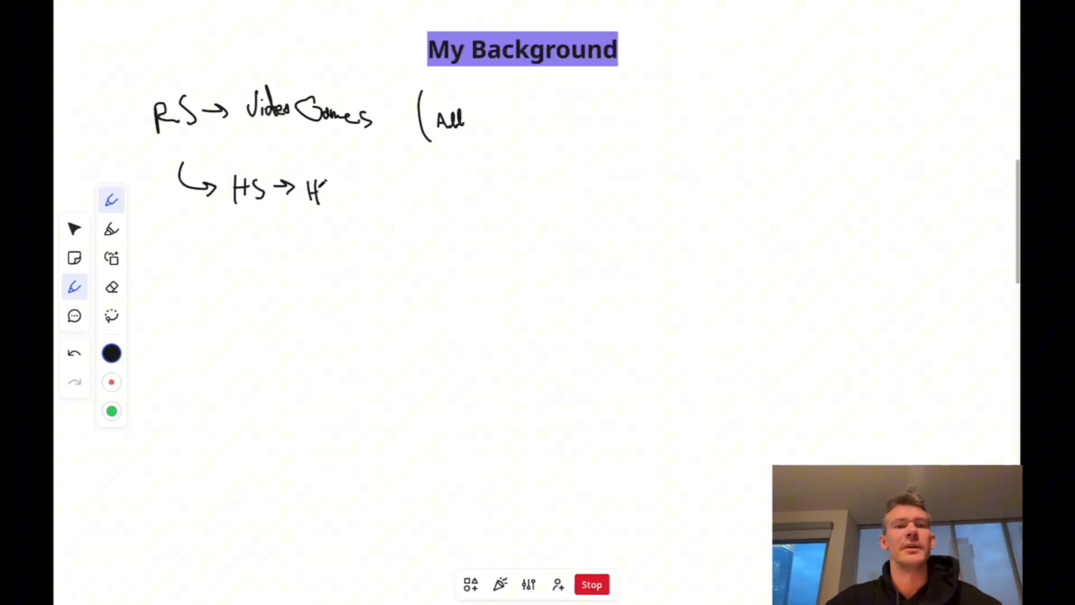
drag(315, 189, 398, 189)
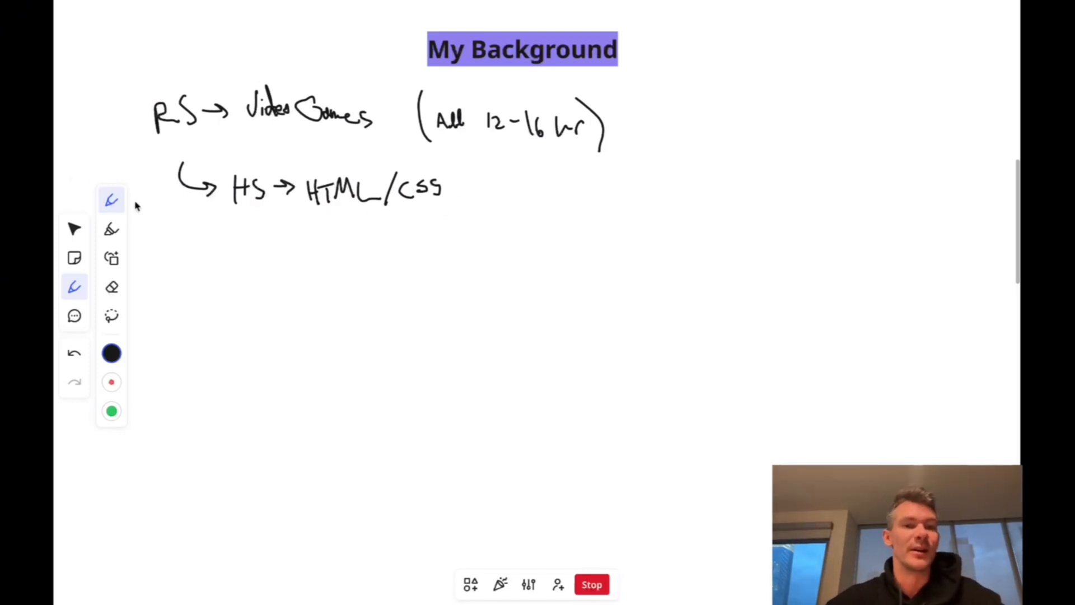
drag(237, 213, 288, 216)
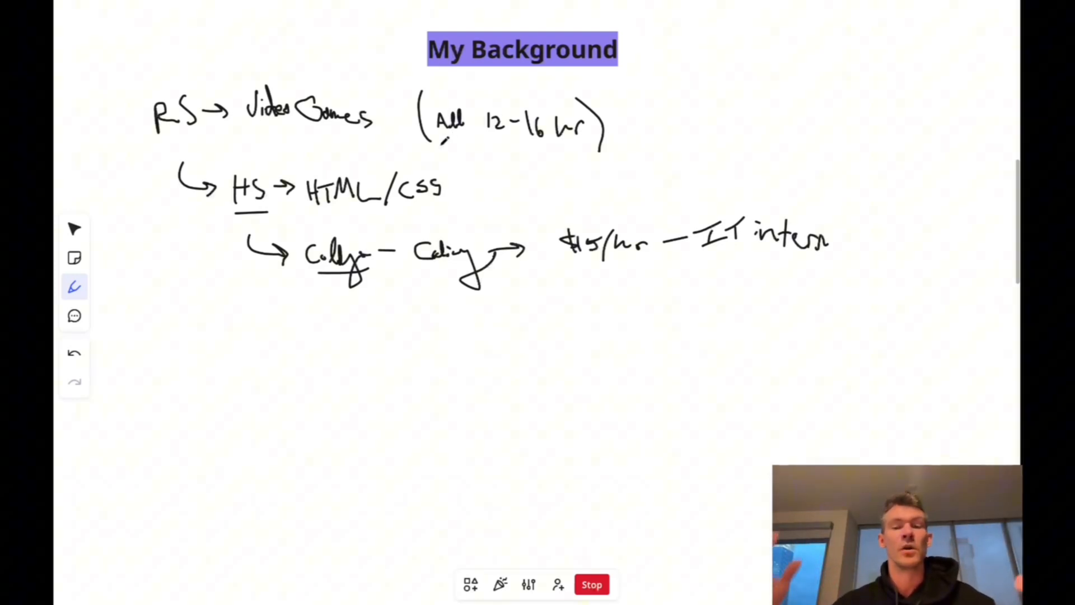
mouse_move(517, 388)
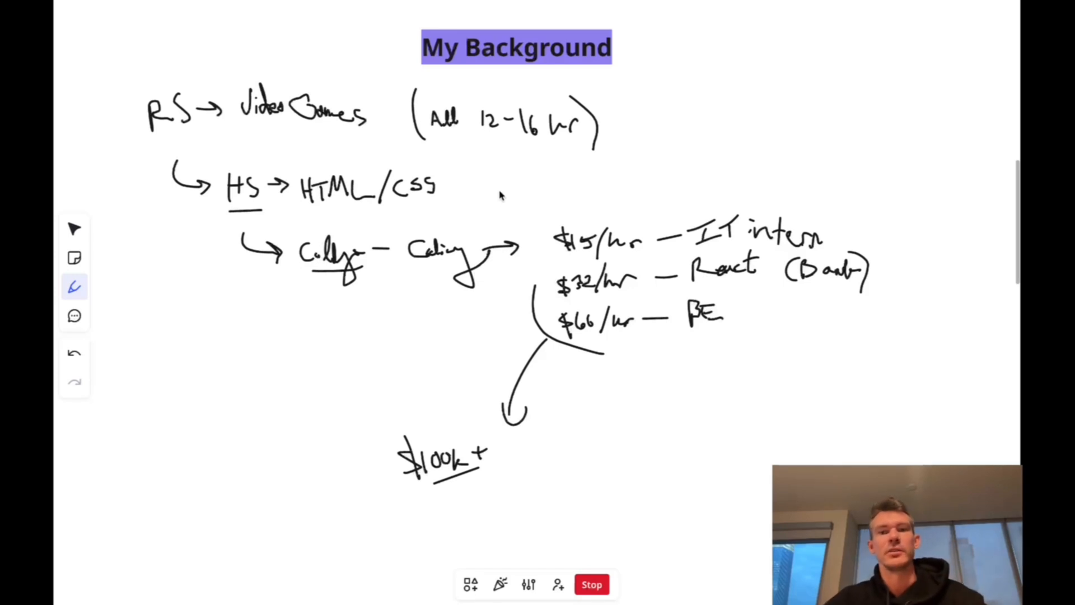
mouse_move(360, 429)
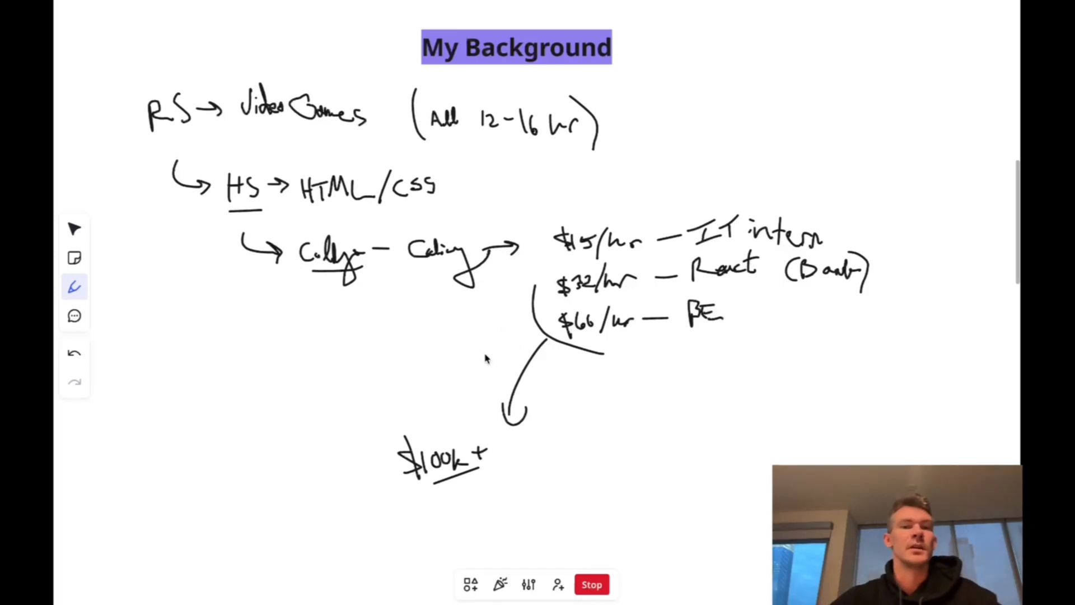
mouse_move(233, 162)
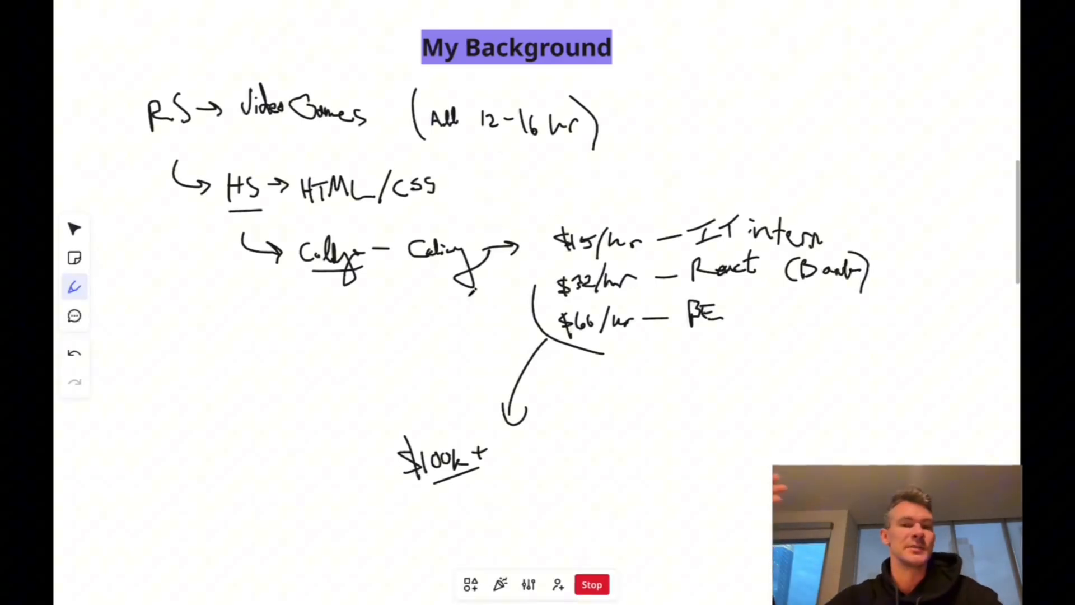
scroll(down, 3)
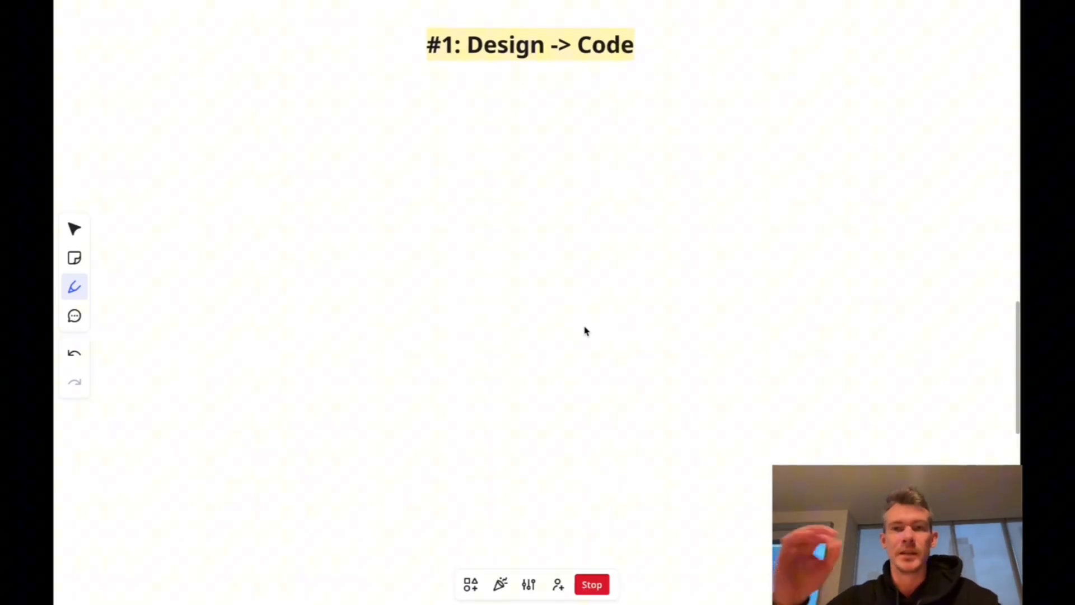
mouse_move(557, 101)
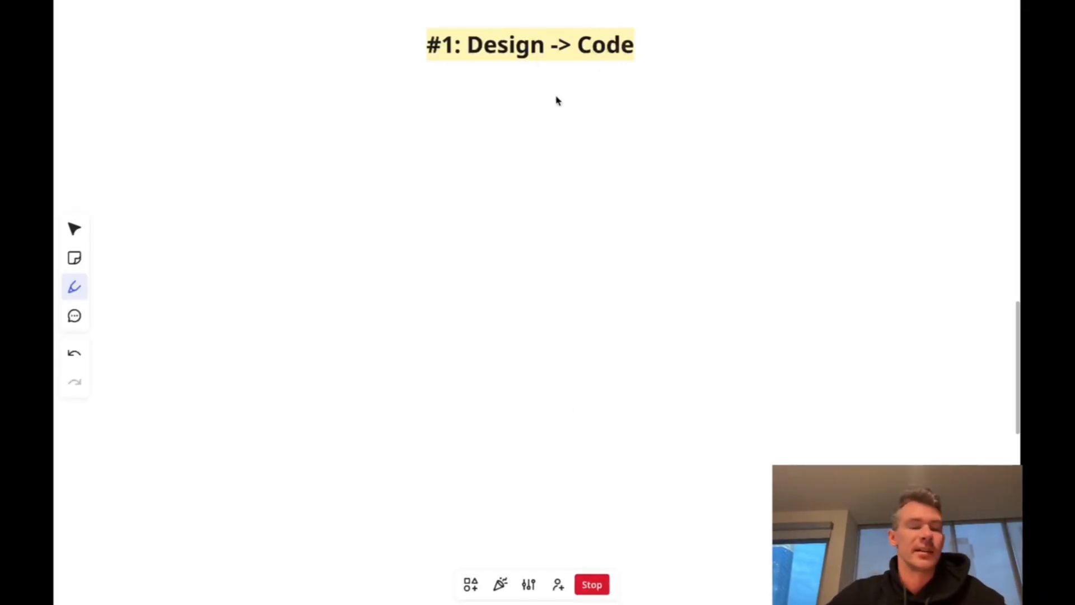
mouse_move(514, 135)
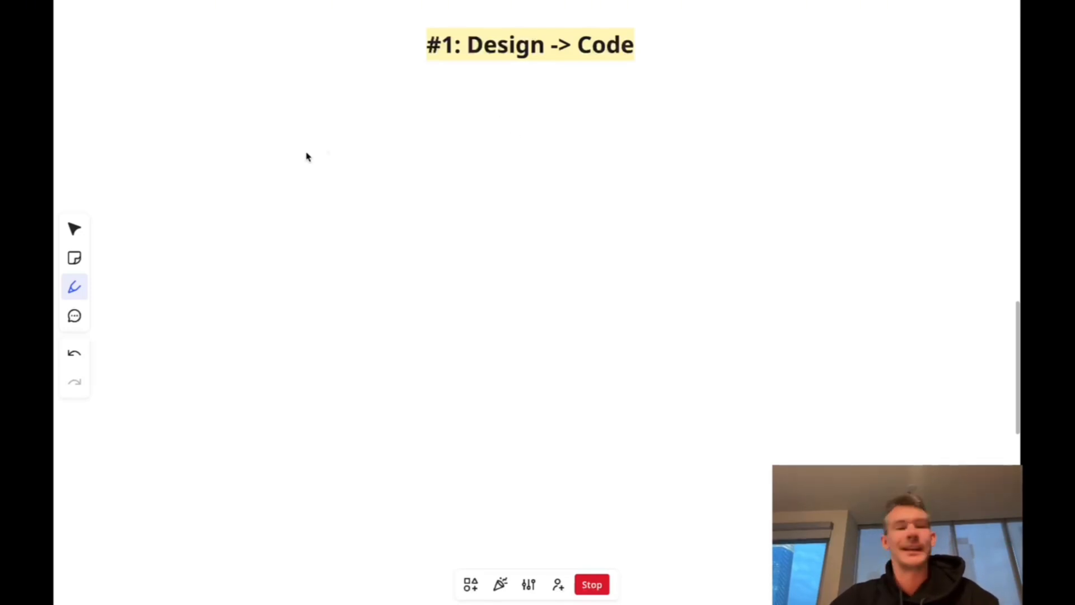
mouse_move(457, 81)
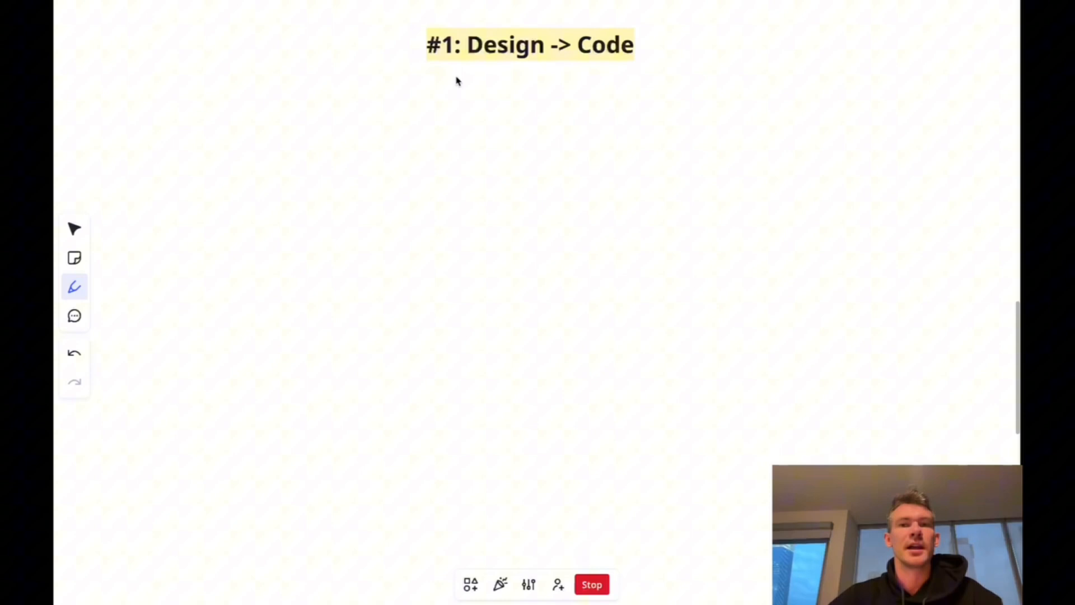
mouse_move(144, 108)
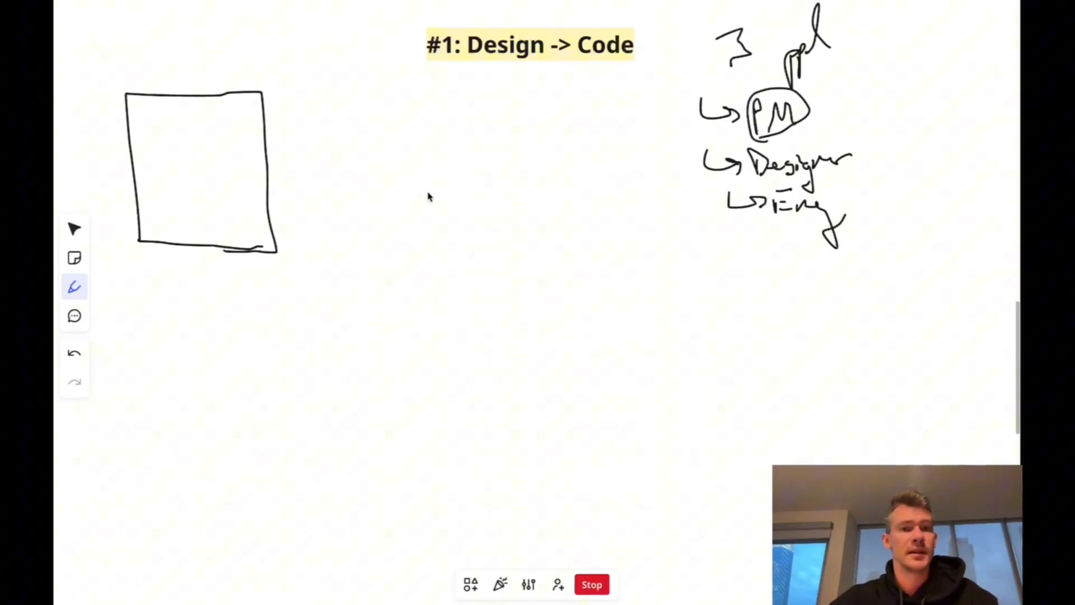
mouse_move(165, 120)
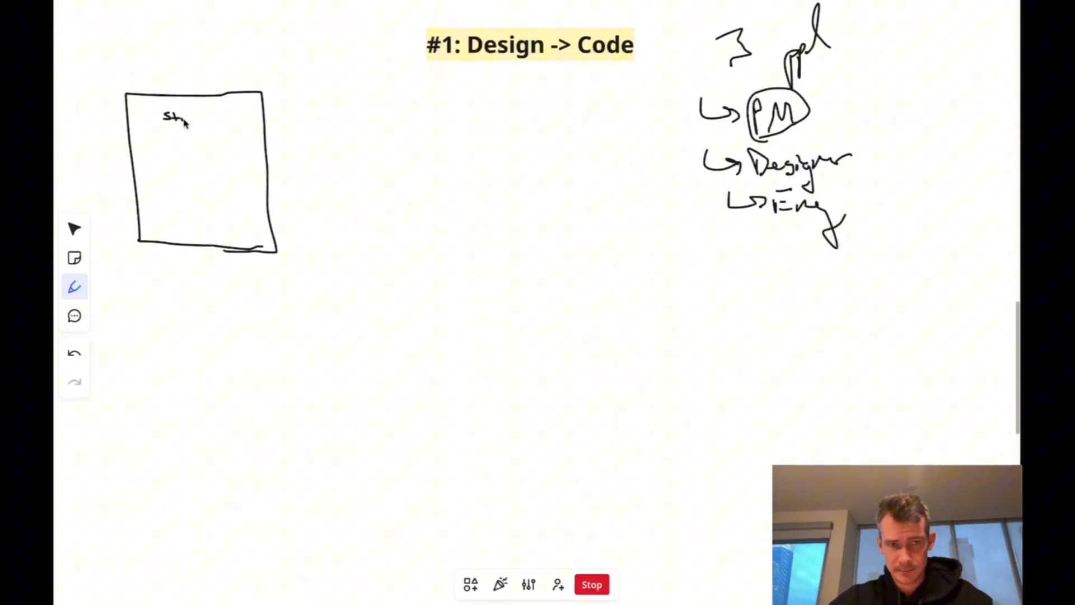
- Sketch a title and small boxes inside the wireframe screen
drag(157, 117, 161, 162)
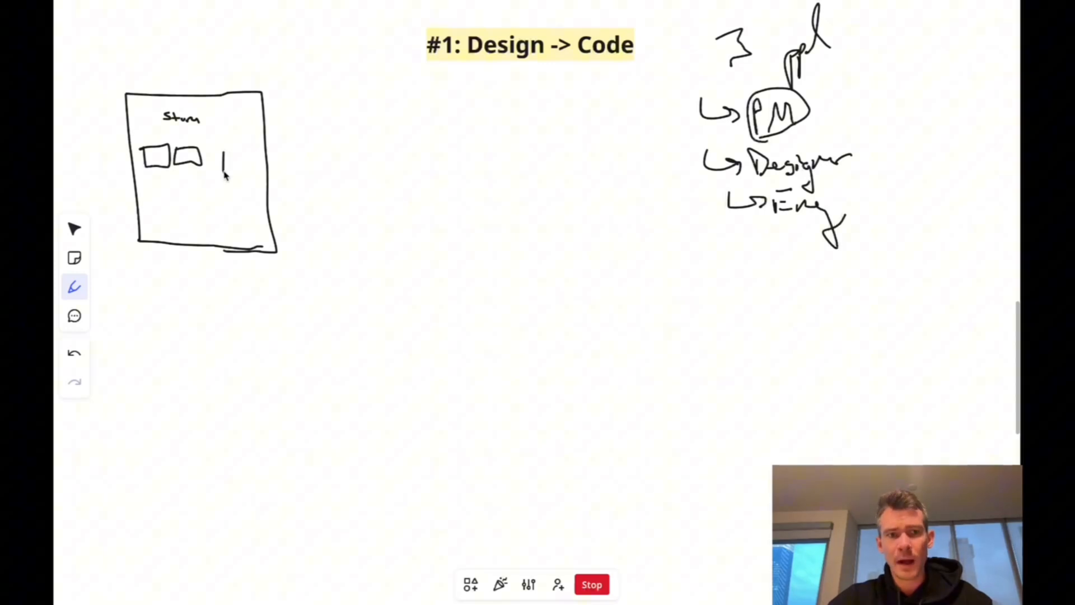
drag(216, 161, 250, 162)
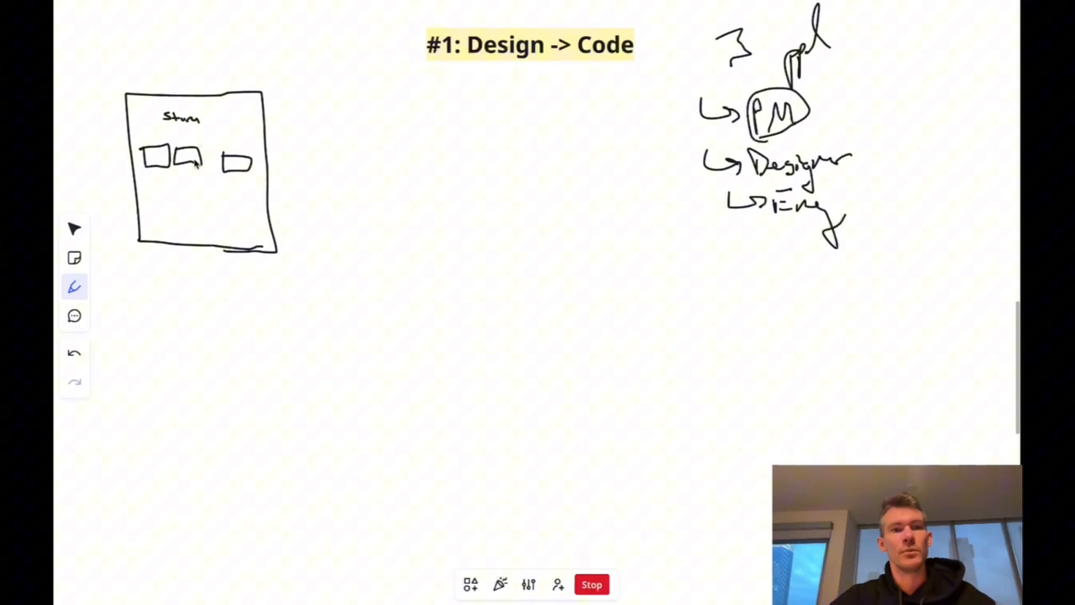
mouse_move(305, 173)
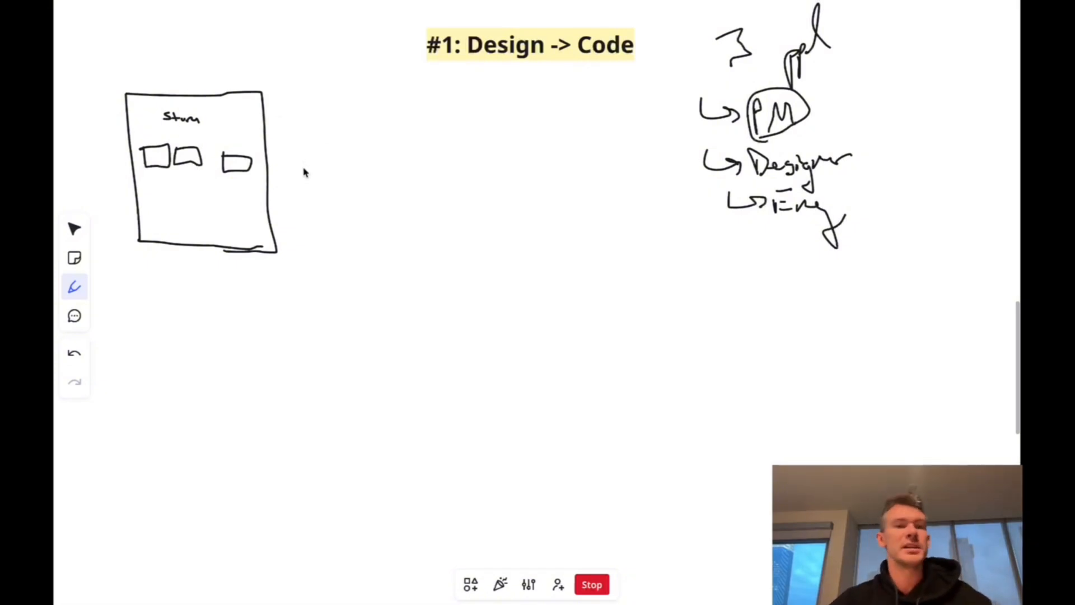
mouse_move(388, 212)
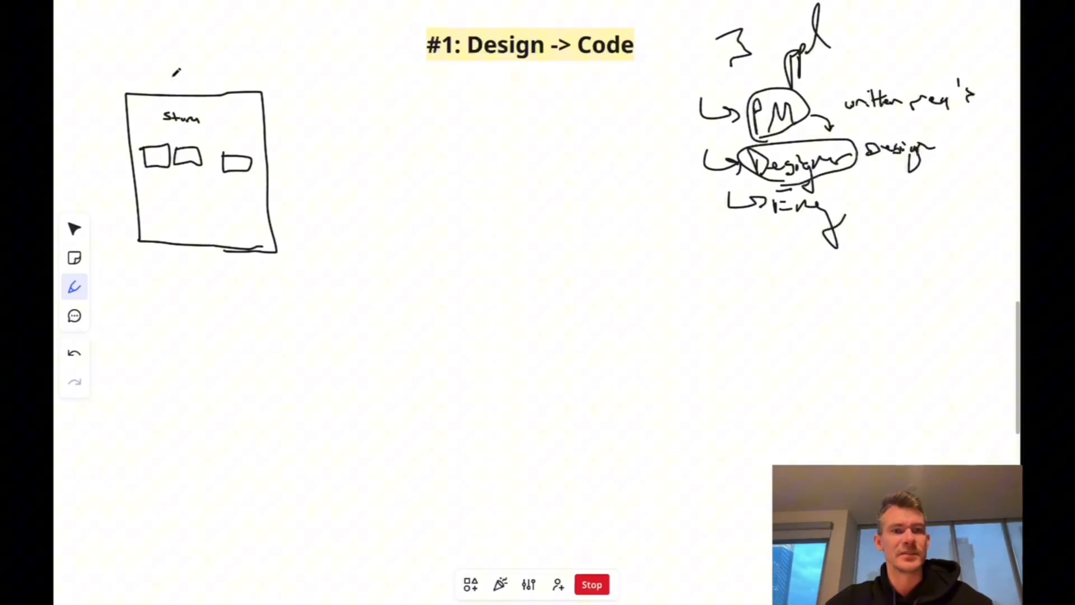
- Write the 'design' label above the wireframe sketch
drag(161, 79, 212, 76)
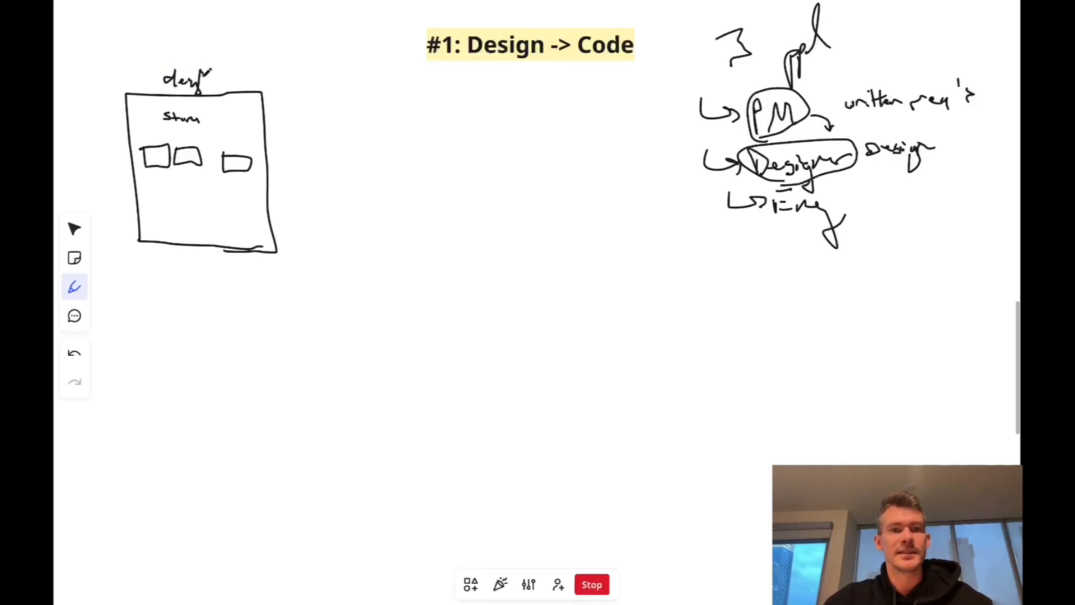
drag(284, 156, 343, 155)
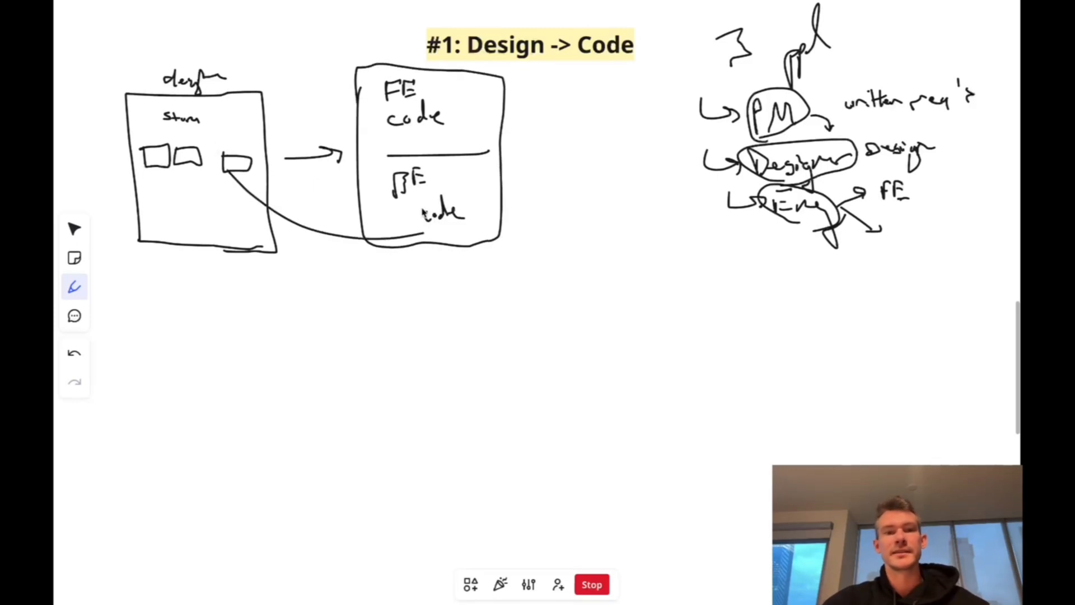
- Draw an arrow out of the frontend code box toward the API
click(74, 352)
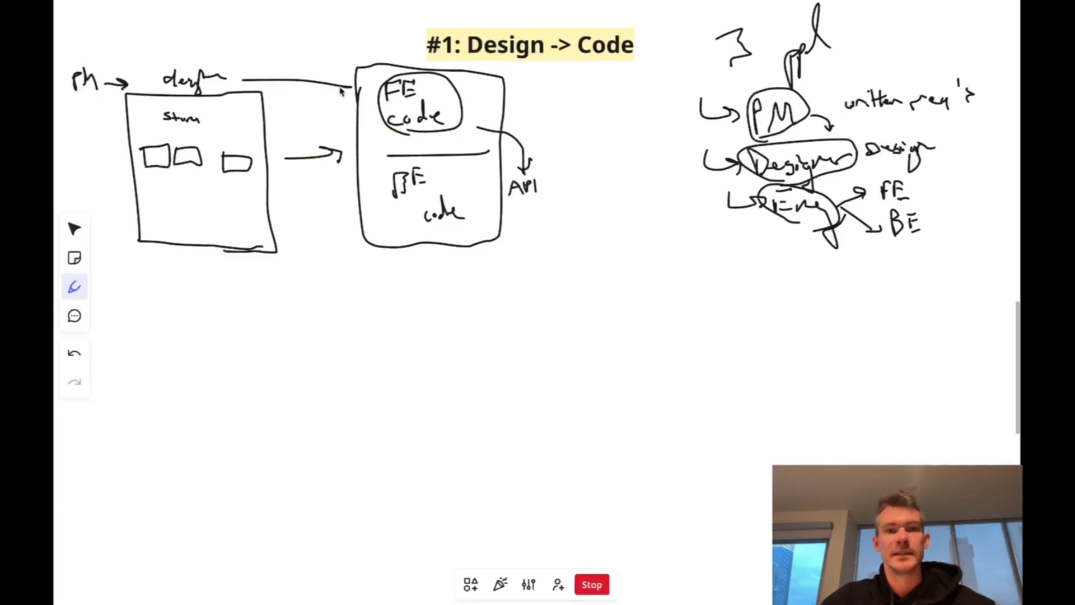
drag(346, 62, 380, 59)
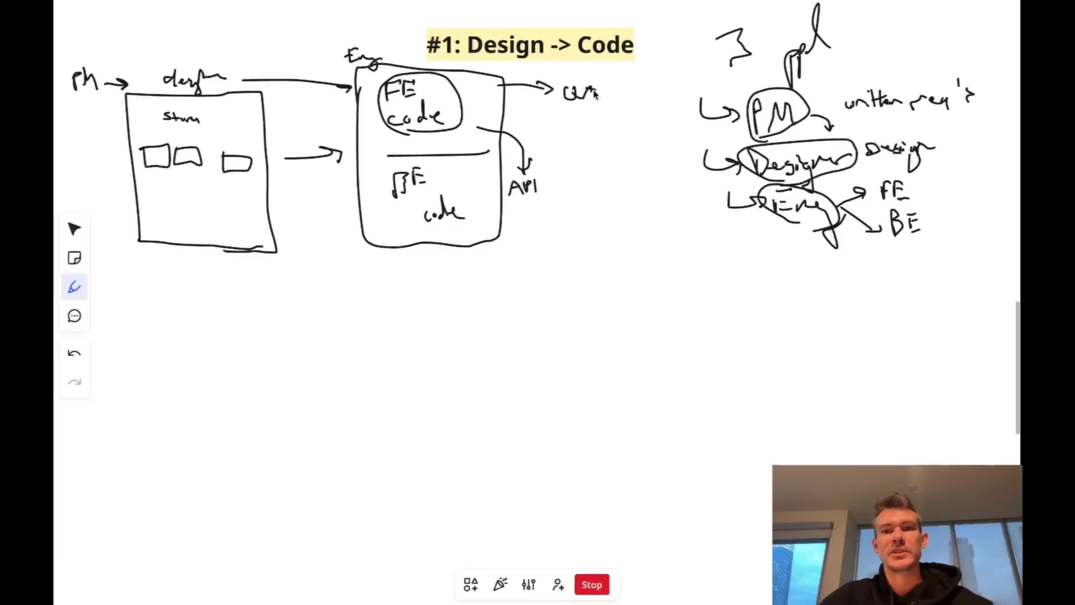
mouse_move(574, 113)
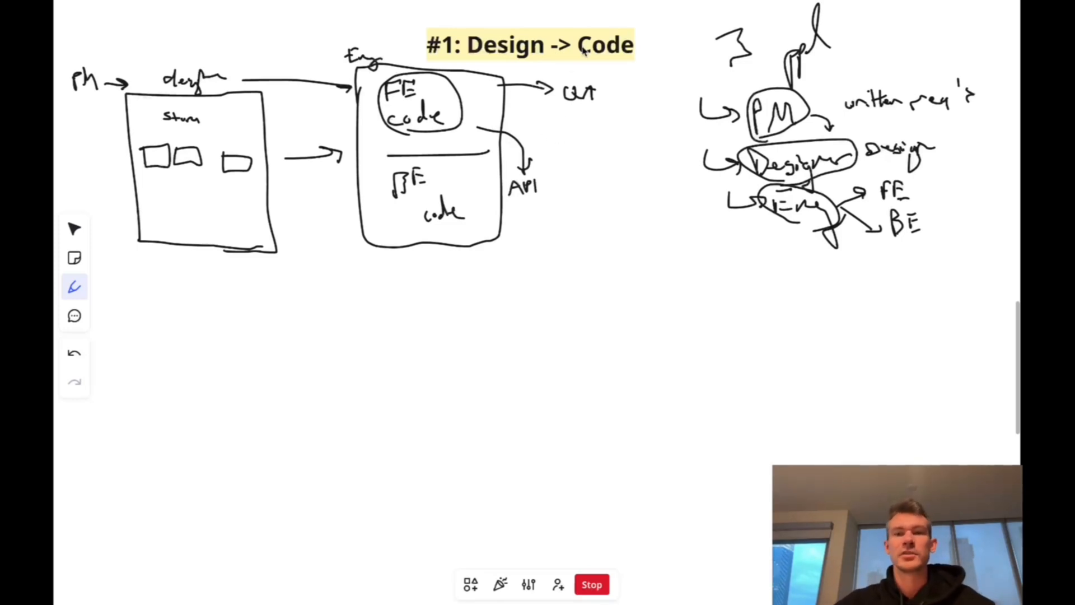
mouse_move(336, 183)
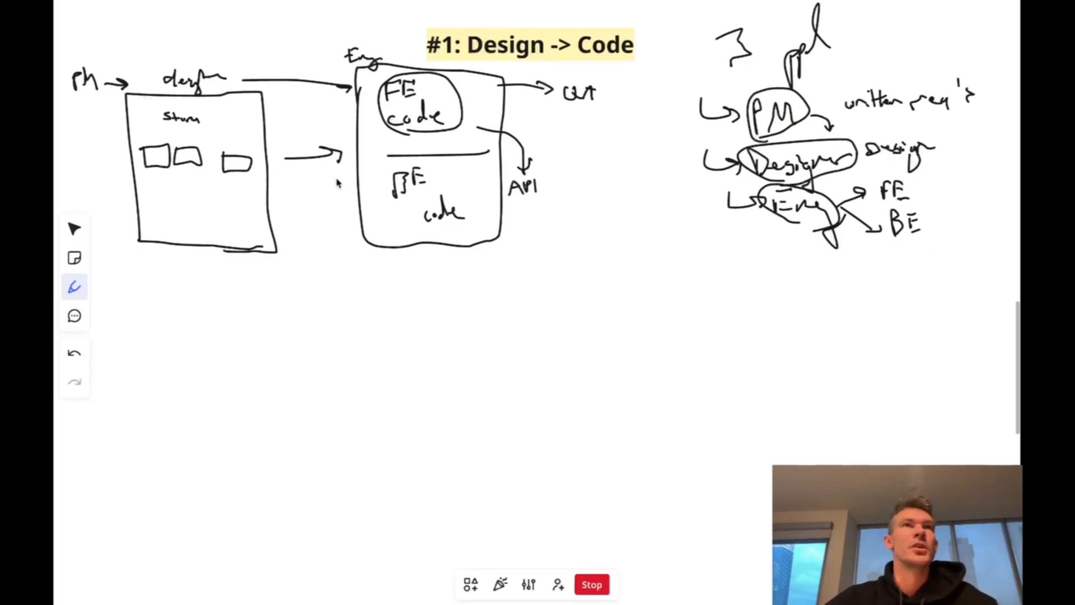
mouse_move(171, 346)
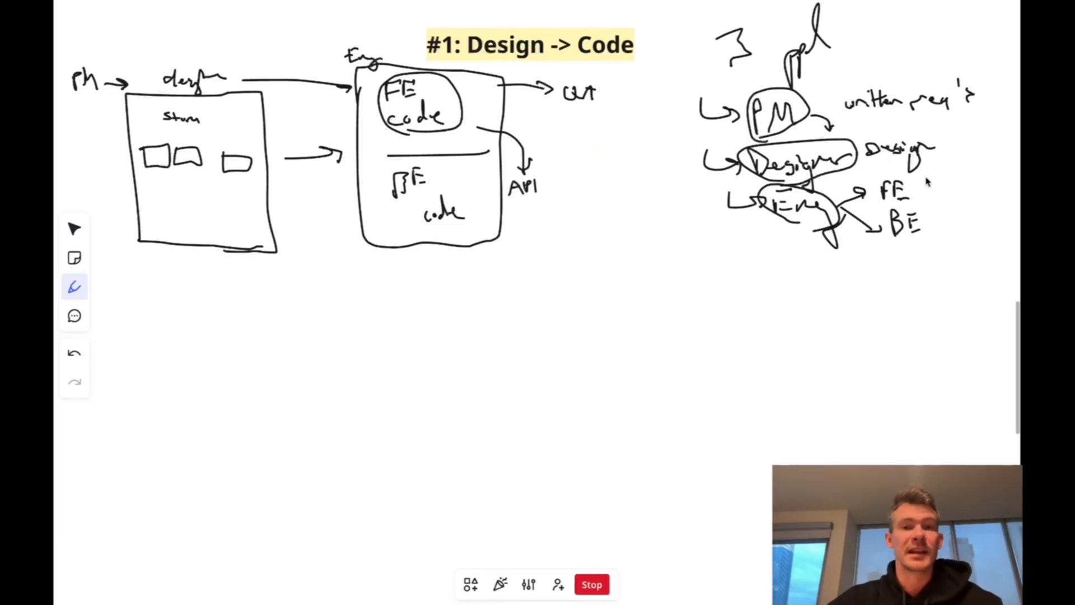
mouse_move(562, 178)
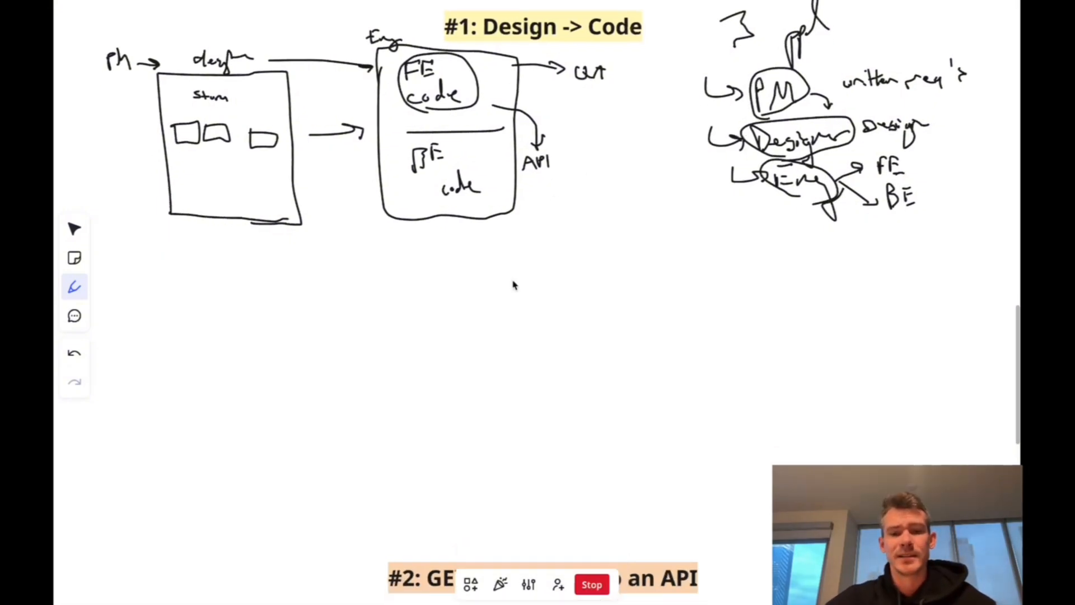
- Scroll down and pen-sketch file buttons inside the Google Drive page
scroll(down, 3)
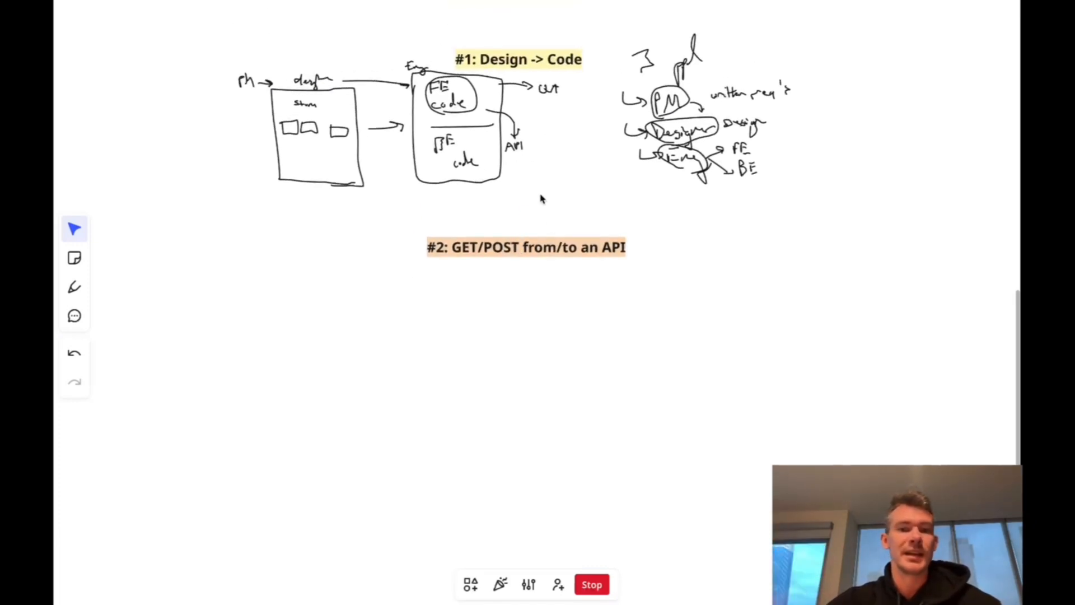
click(74, 286)
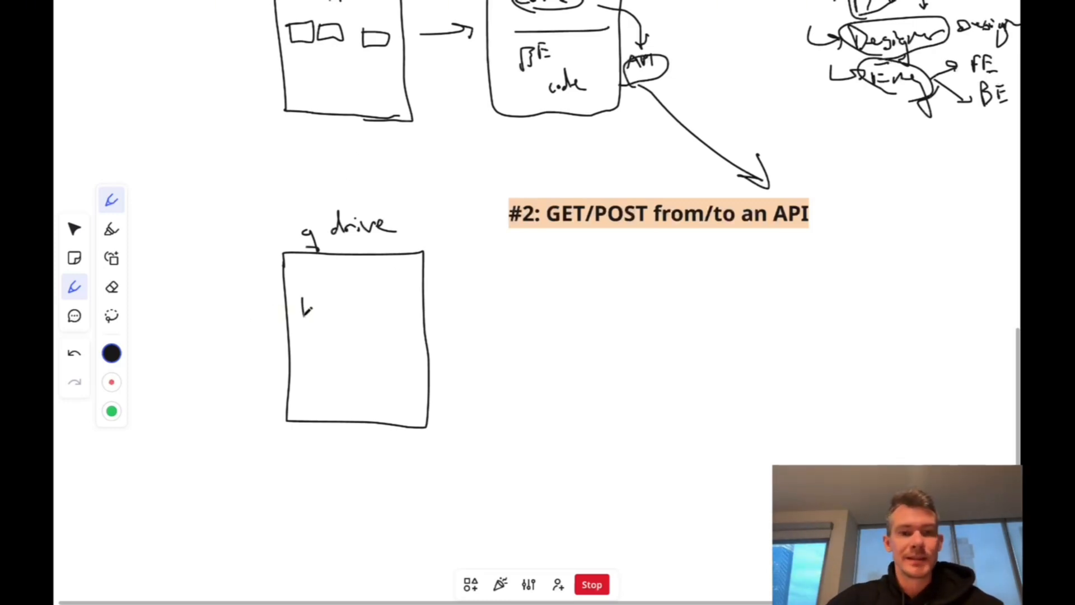
drag(302, 302, 411, 306)
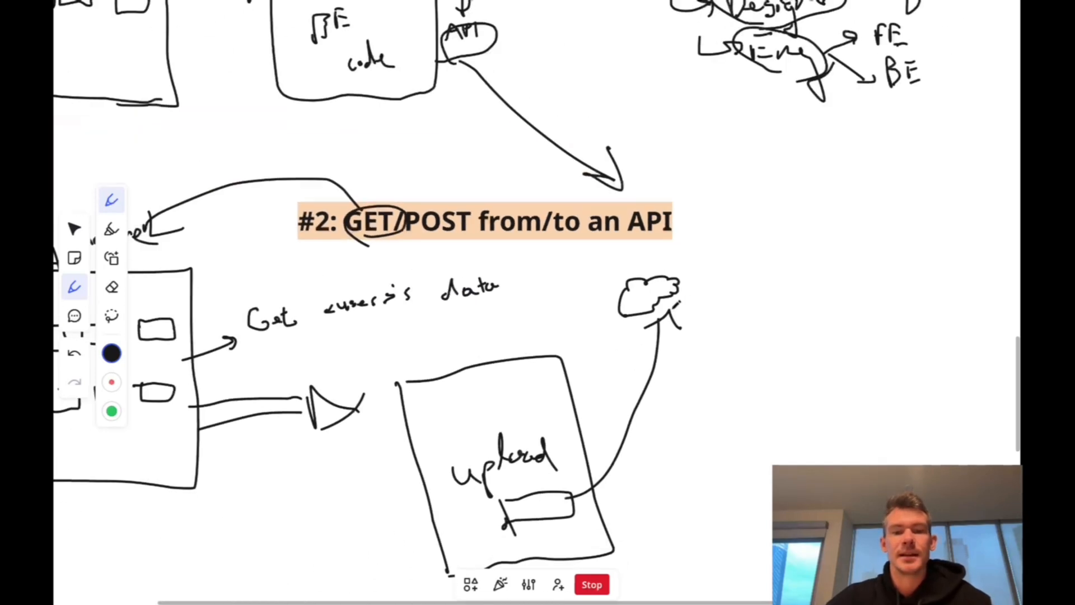
- Scroll further down the GET/POST sketch and return from the eraser to the pen
scroll(down, 3)
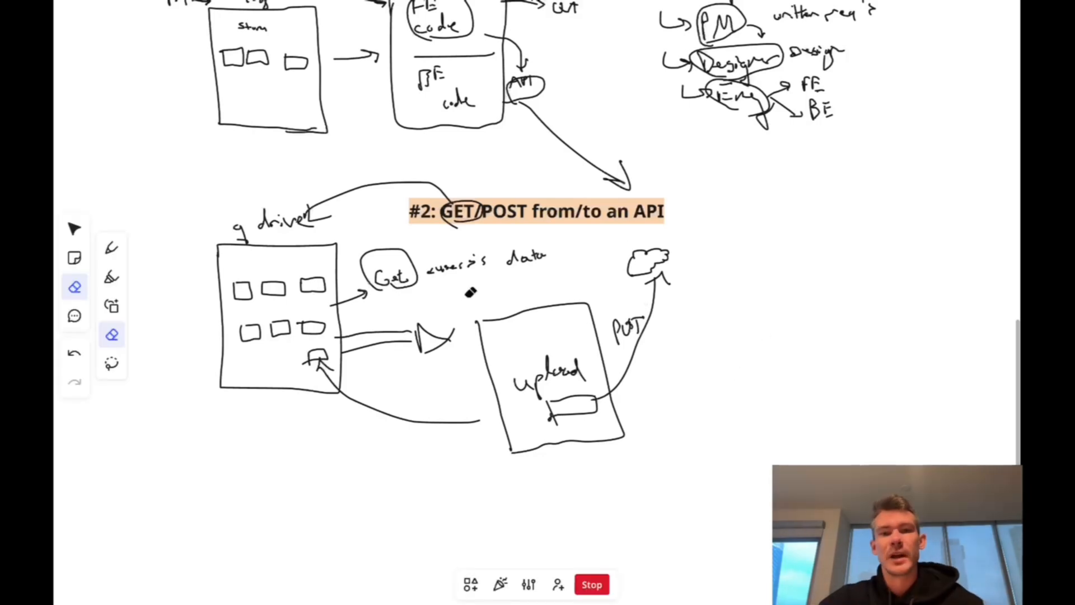
mouse_move(74, 288)
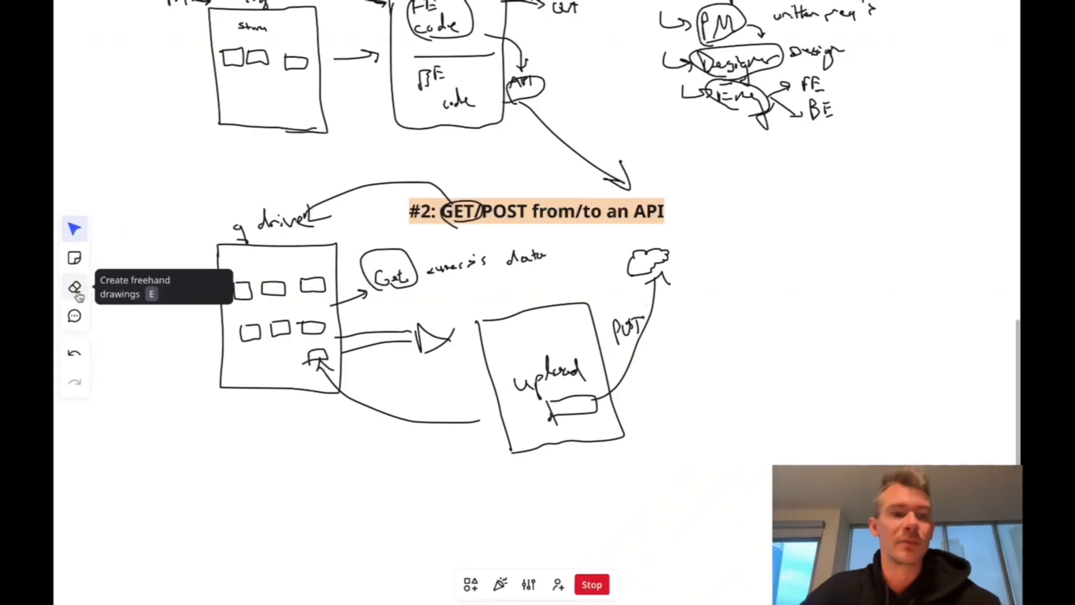
click(74, 287)
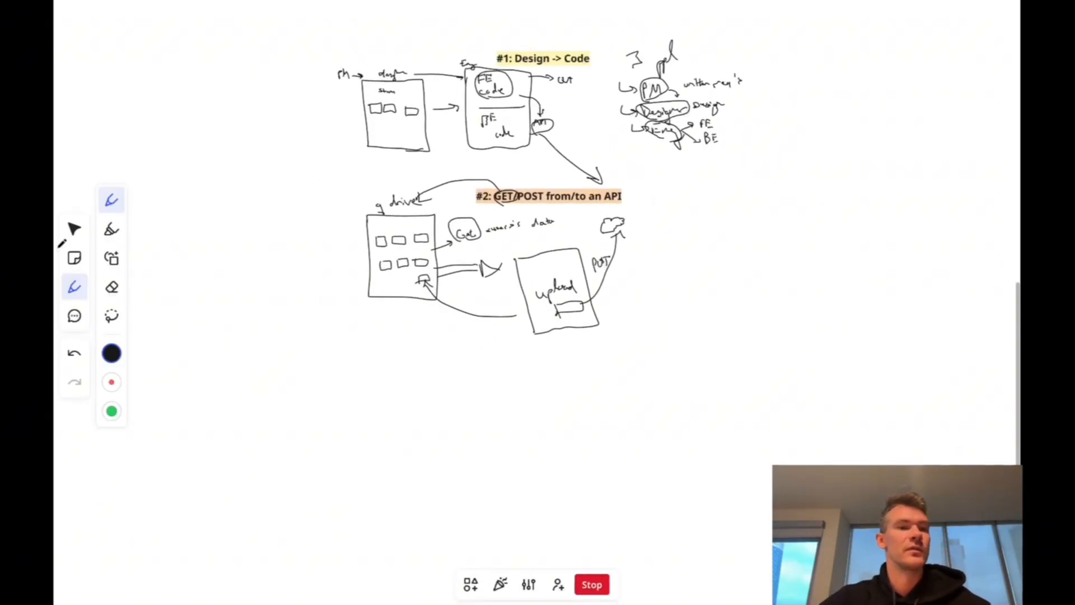
- Scroll down to the '#3: State Management' area and take the pen for the login sketch
scroll(down, 3)
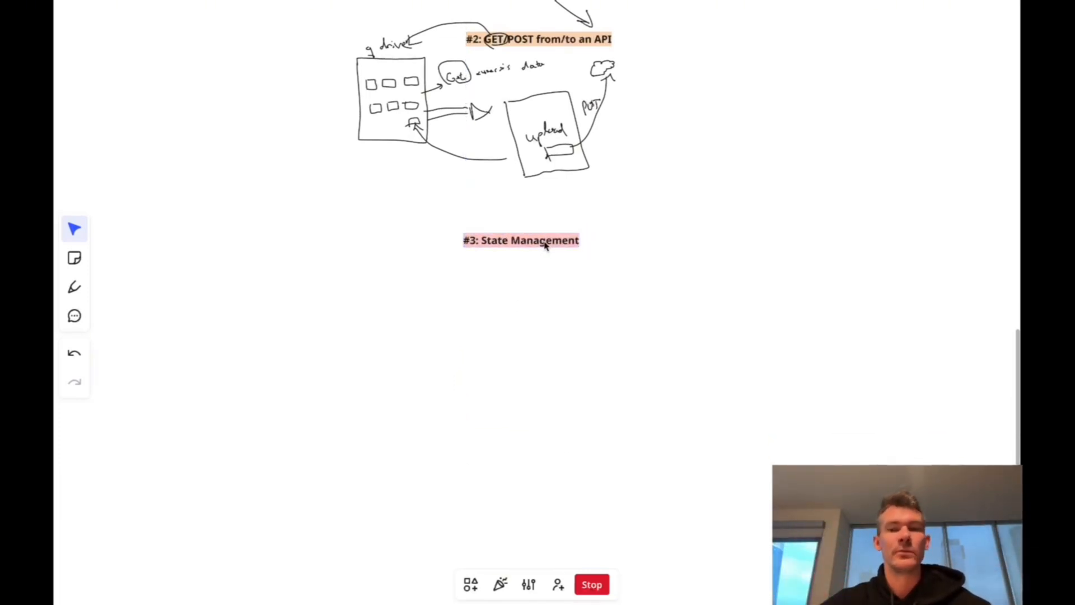
click(74, 286)
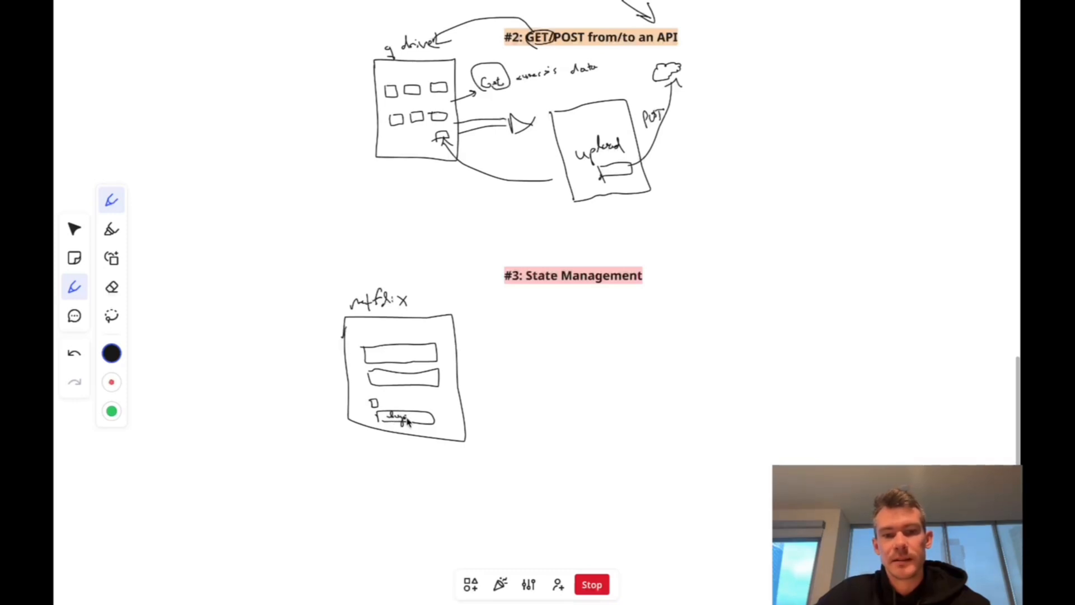
- Scroll down to the Netflix login sketch to label its user and pass fields
scroll(down, 3)
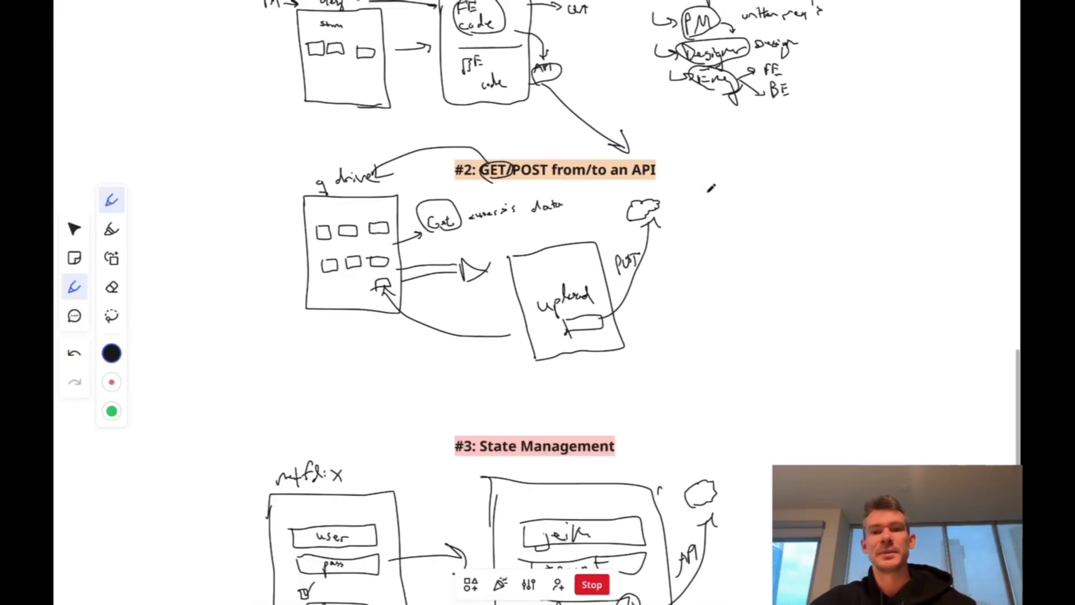
- Draw a 'verify' arrow from the API cloud to a third login box with blank fields and button
scroll(down, 3)
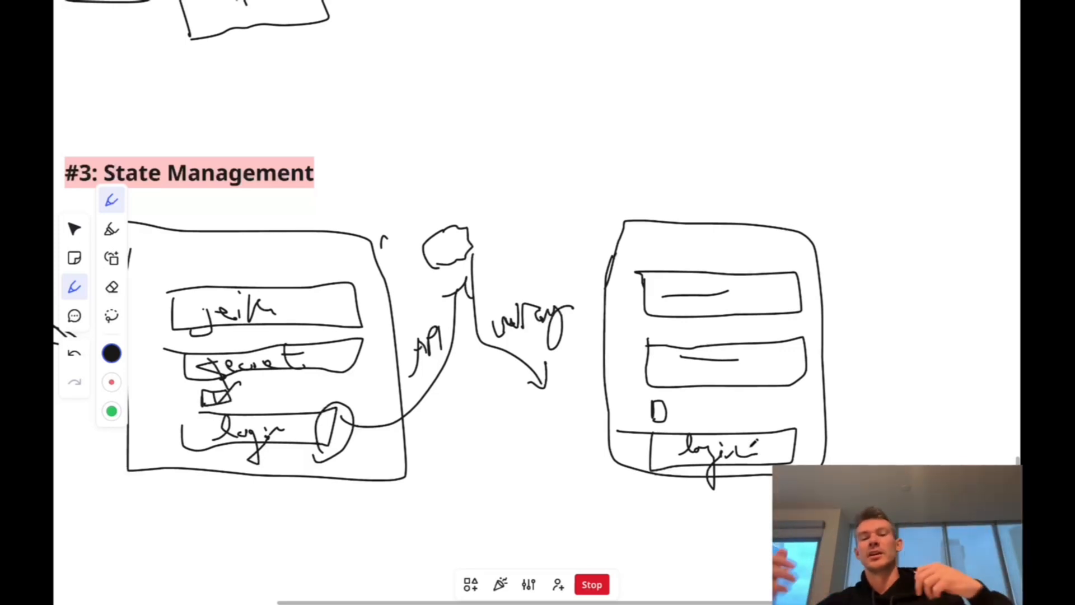
scroll(down, 3)
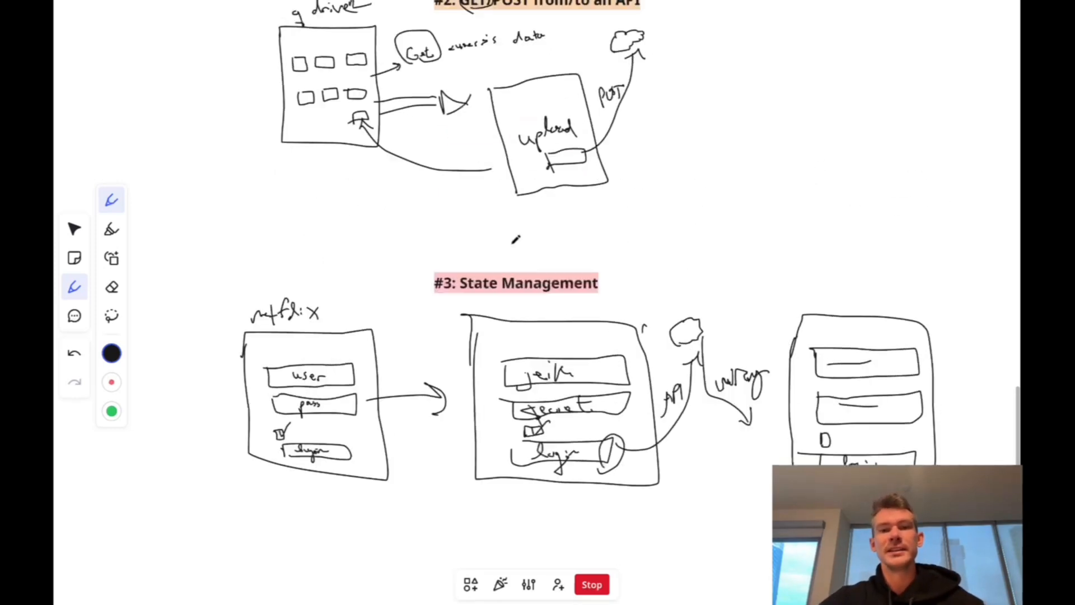
- Scroll back up to the '3 Beginner Skills -> $100k FE Dev' title and background timeline
scroll(up, 3)
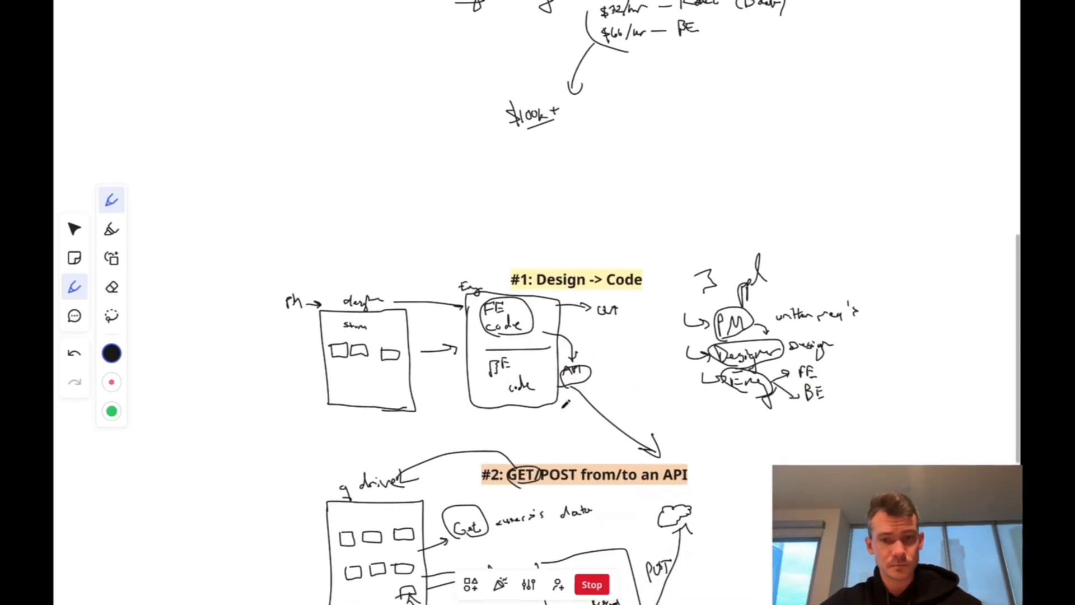
scroll(down, 3)
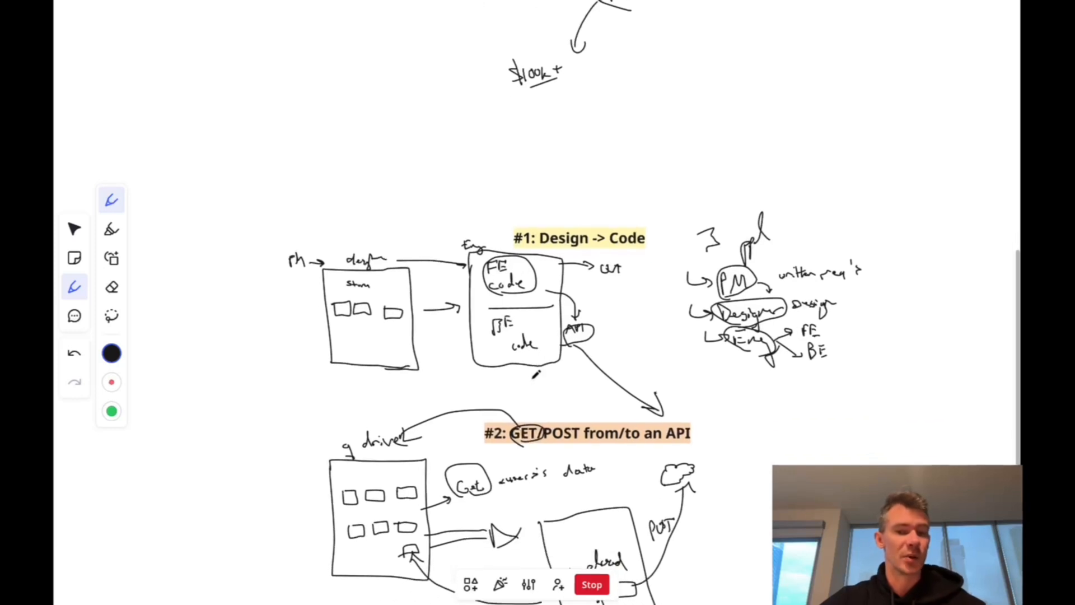
scroll(down, 3)
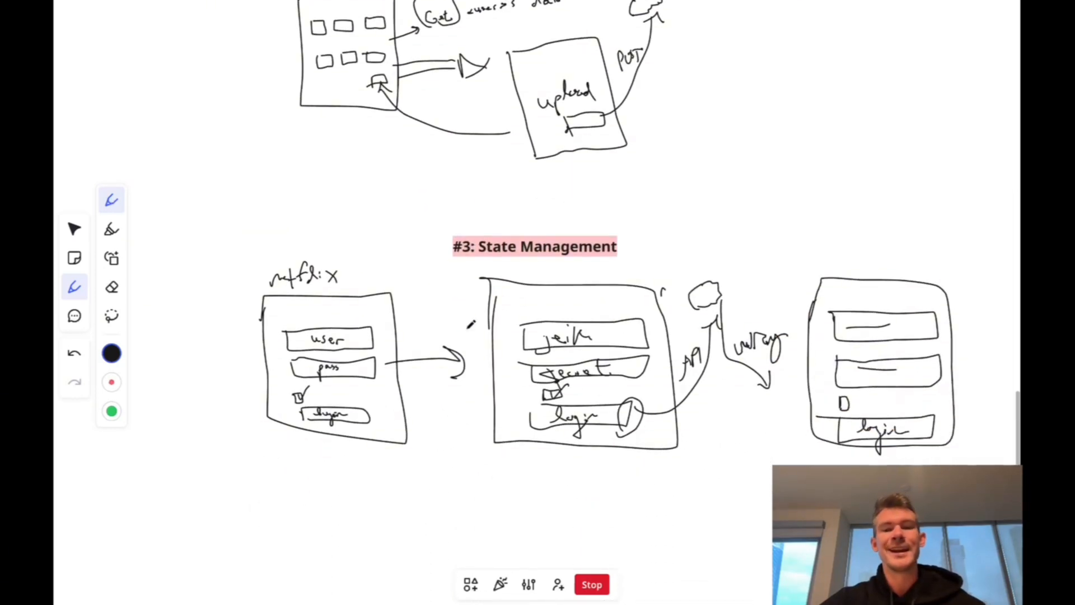
scroll(up, 3)
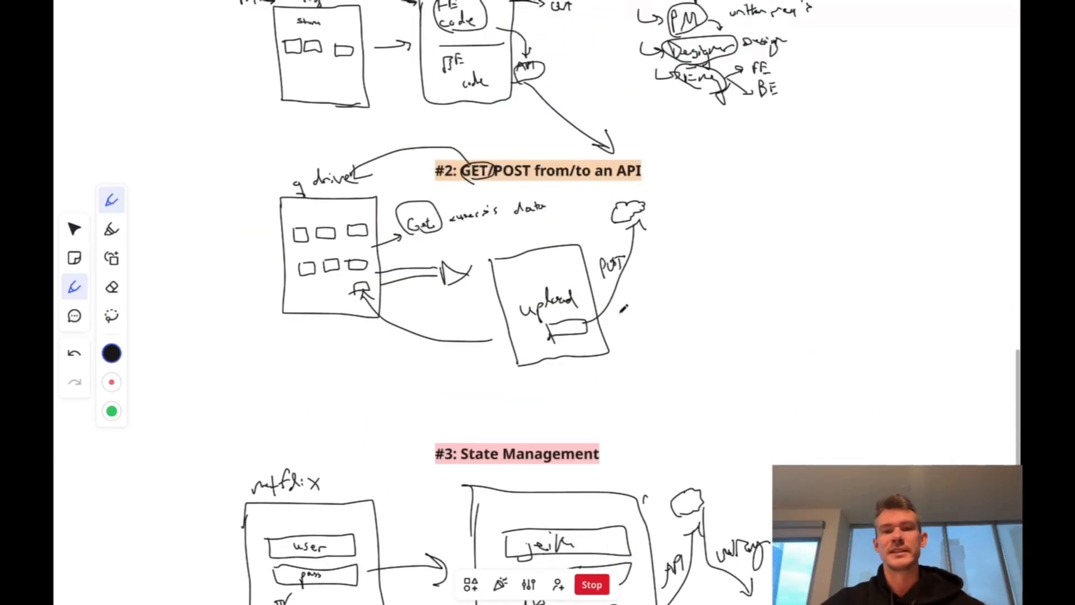
scroll(up, 3)
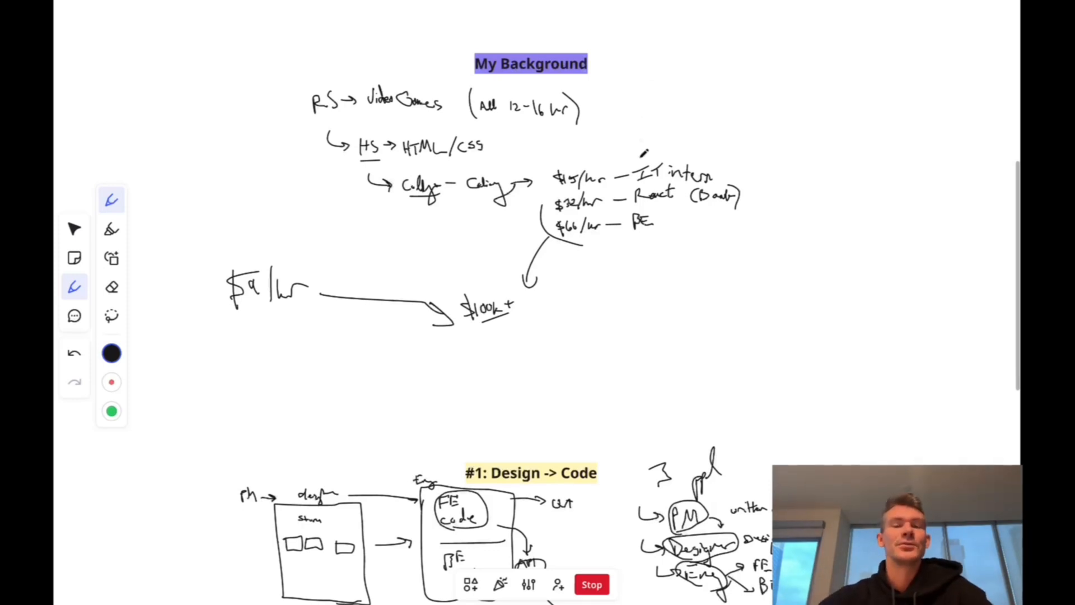
scroll(up, 3)
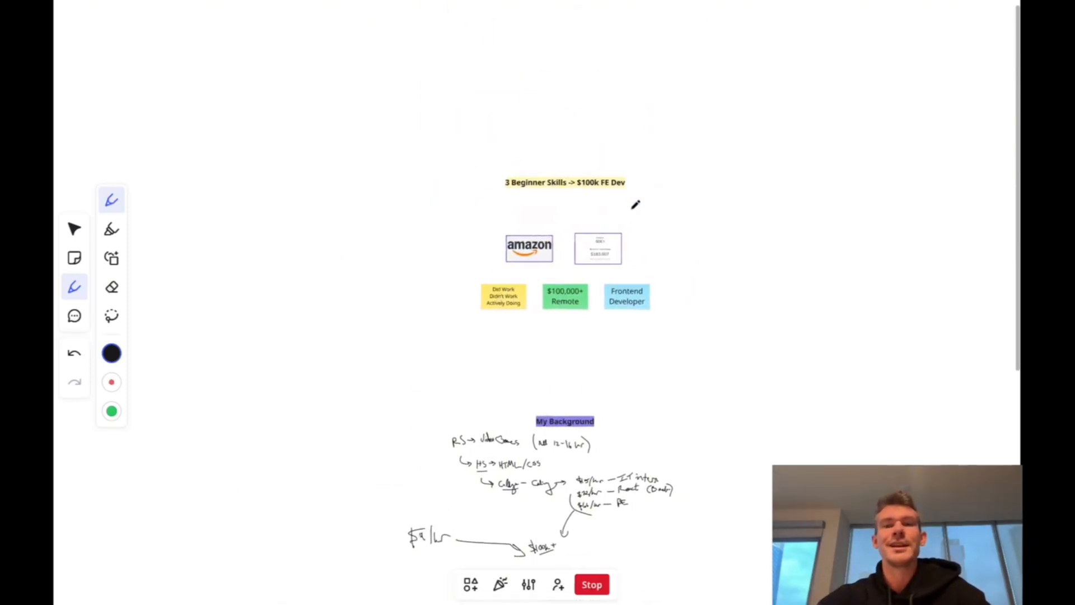